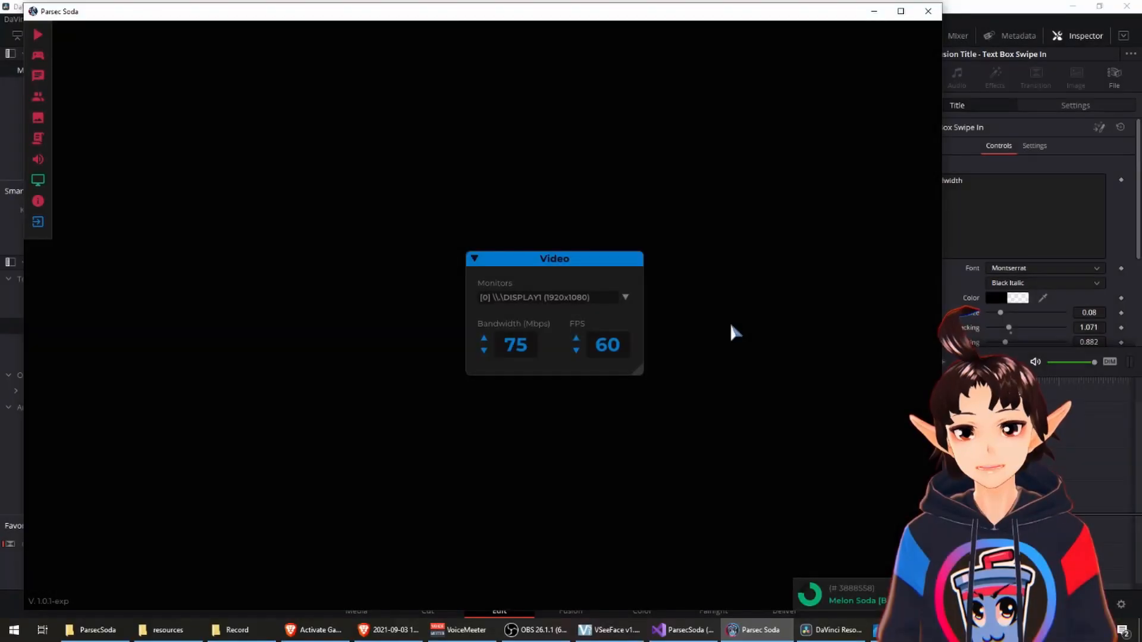
mouse_move(779, 339)
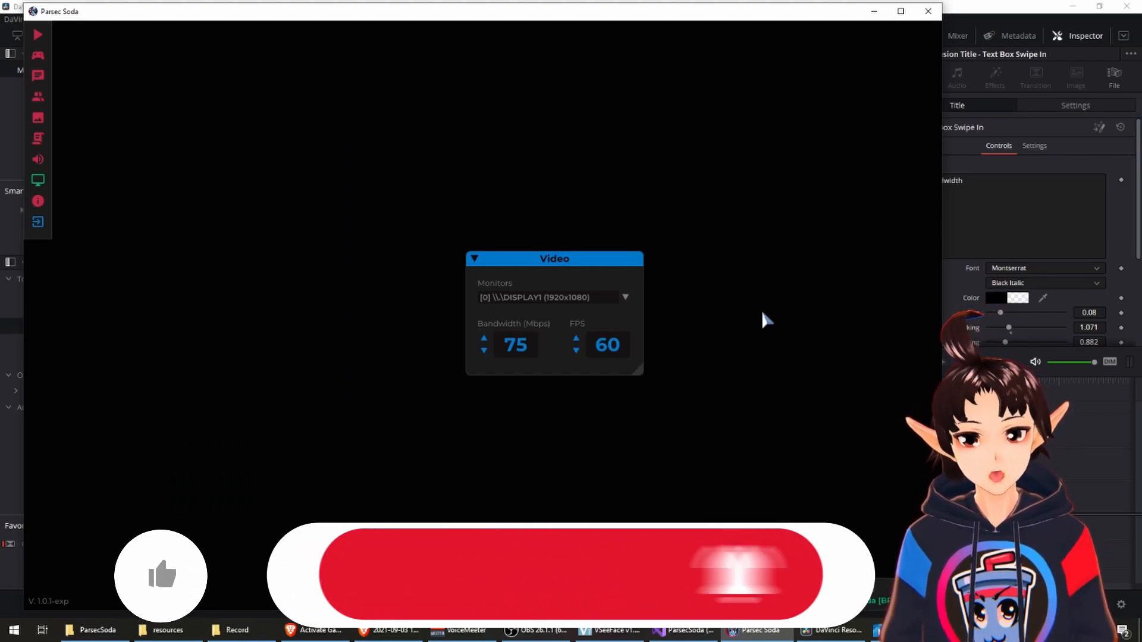
Show the host settings with the Arcade Room Thumbnails list, keeping Parsec Soda as thumbnail
left_click(483, 341)
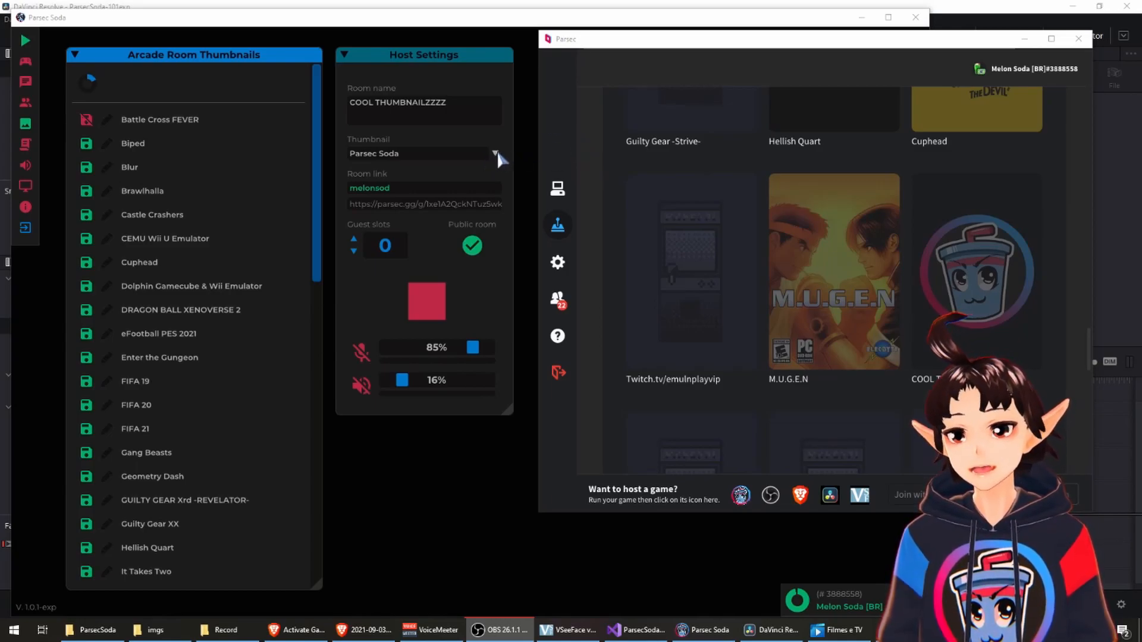
left_click(495, 153)
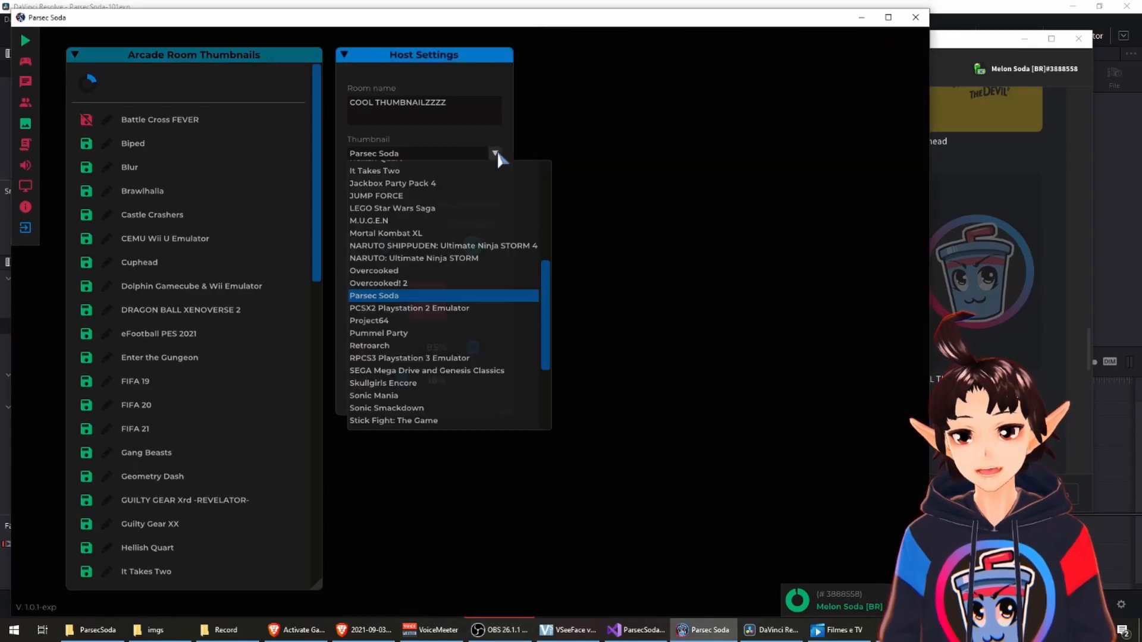
mouse_move(470, 206)
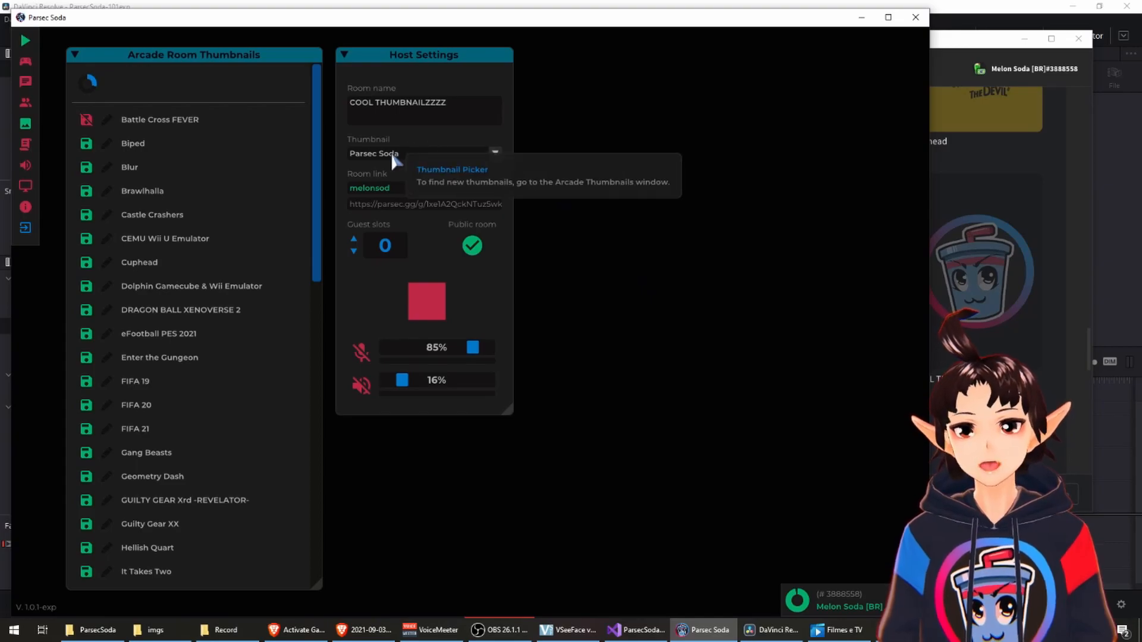
mouse_move(80, 163)
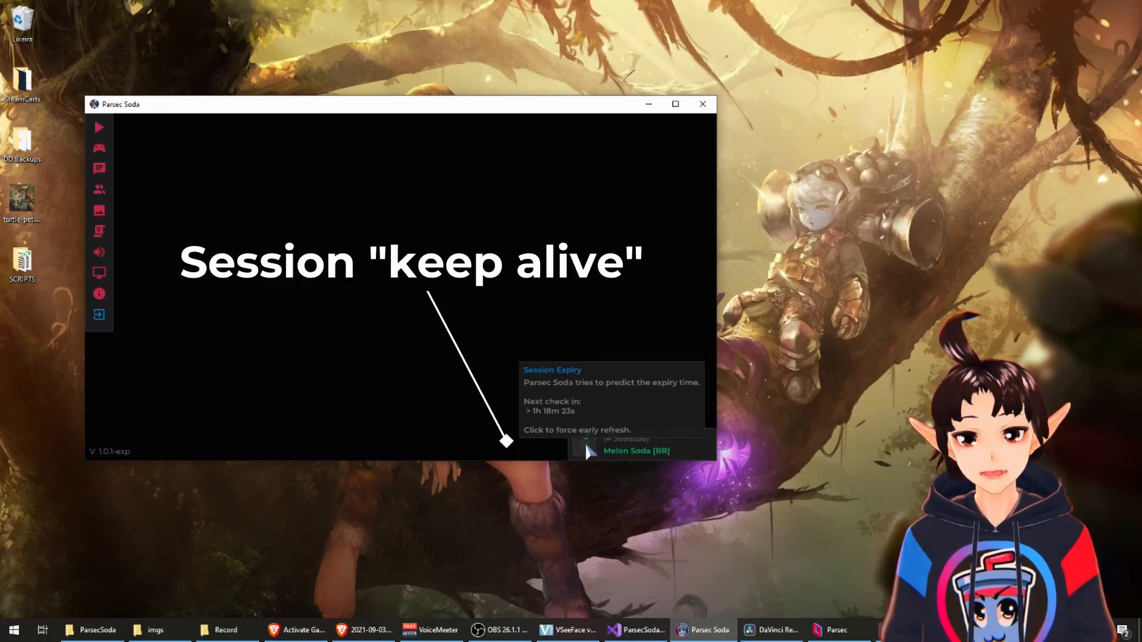
mouse_move(676, 459)
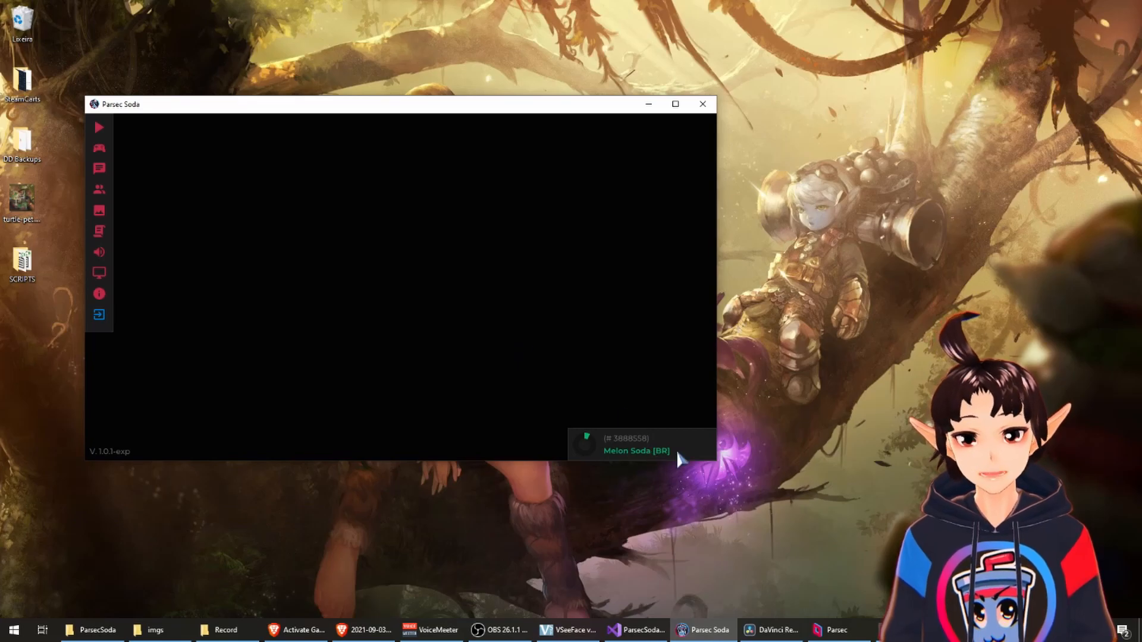
mouse_move(689, 468)
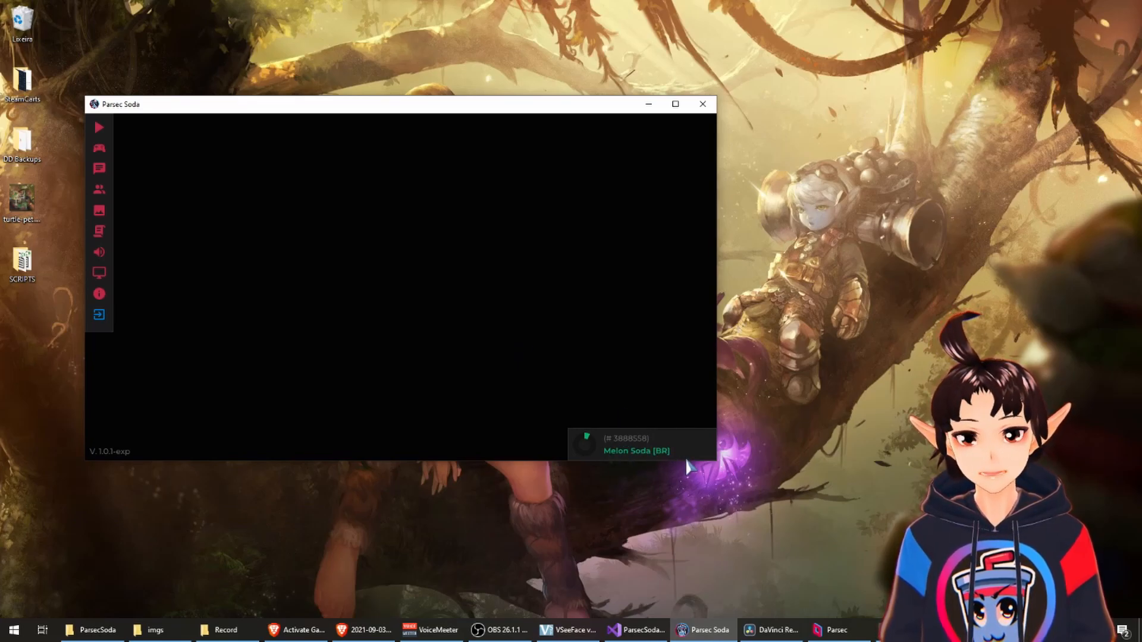